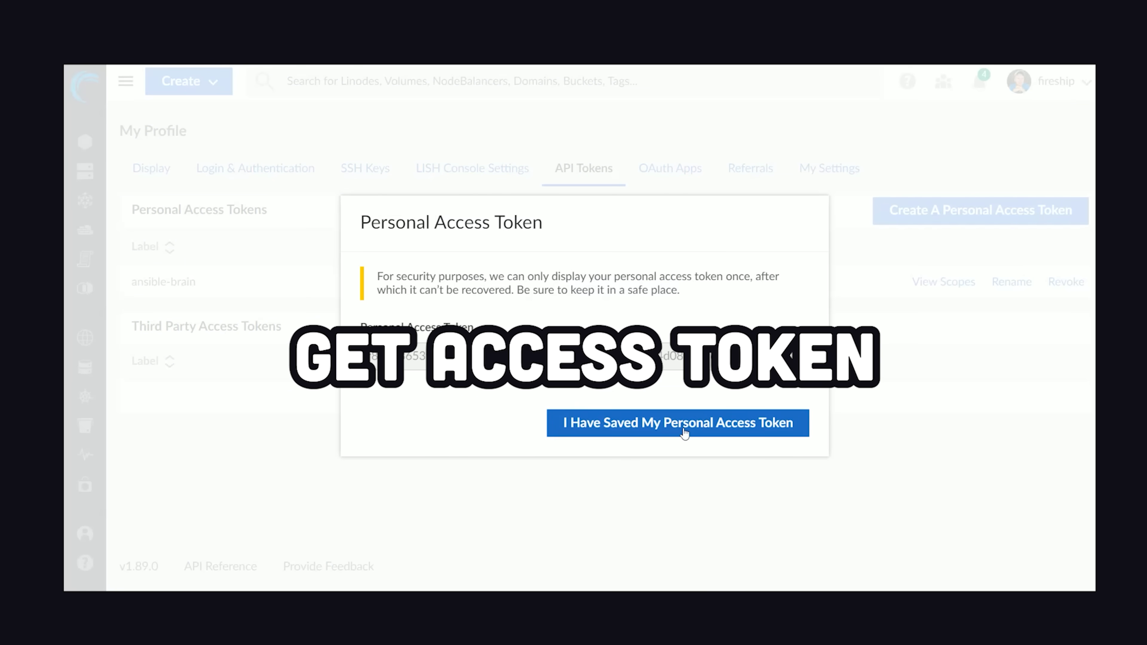
# Dismiss the saved personal access token notice and browse the cloud-tagged Ansible Galaxy collections.
pyautogui.click(677, 423)
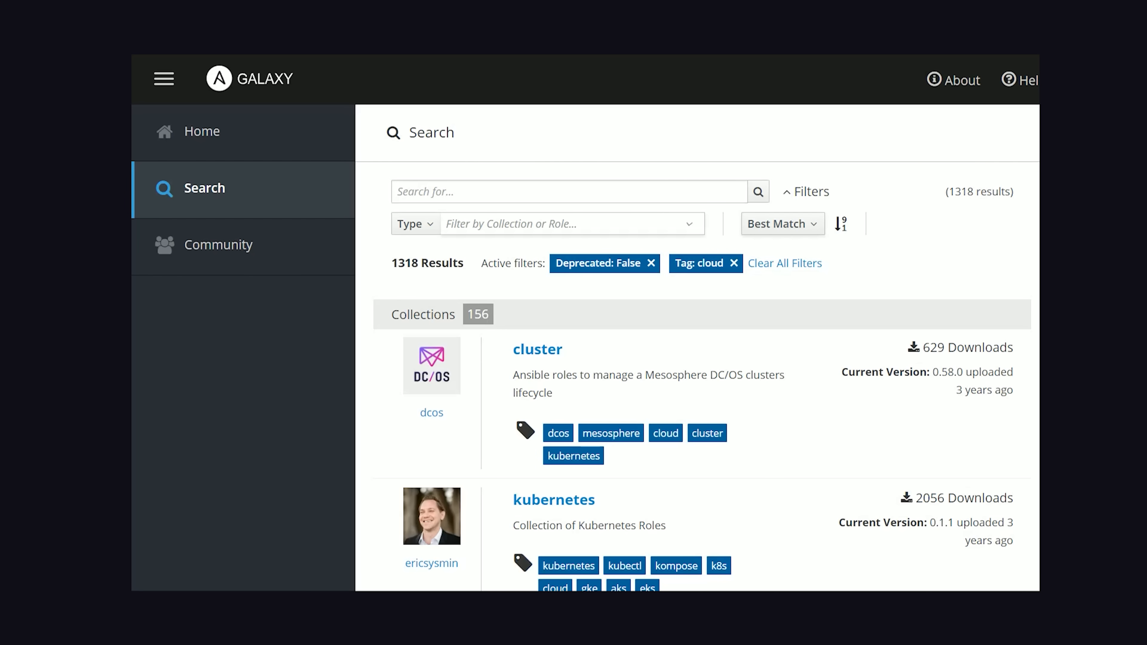
pyautogui.scroll(-3)
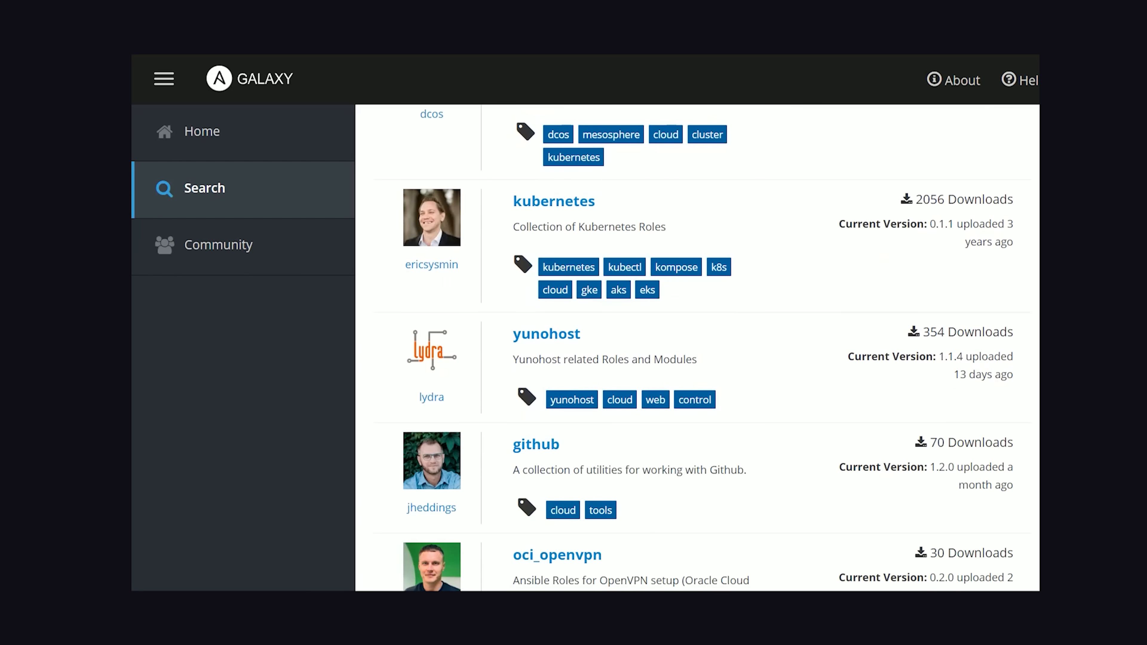
pyautogui.scroll(3)
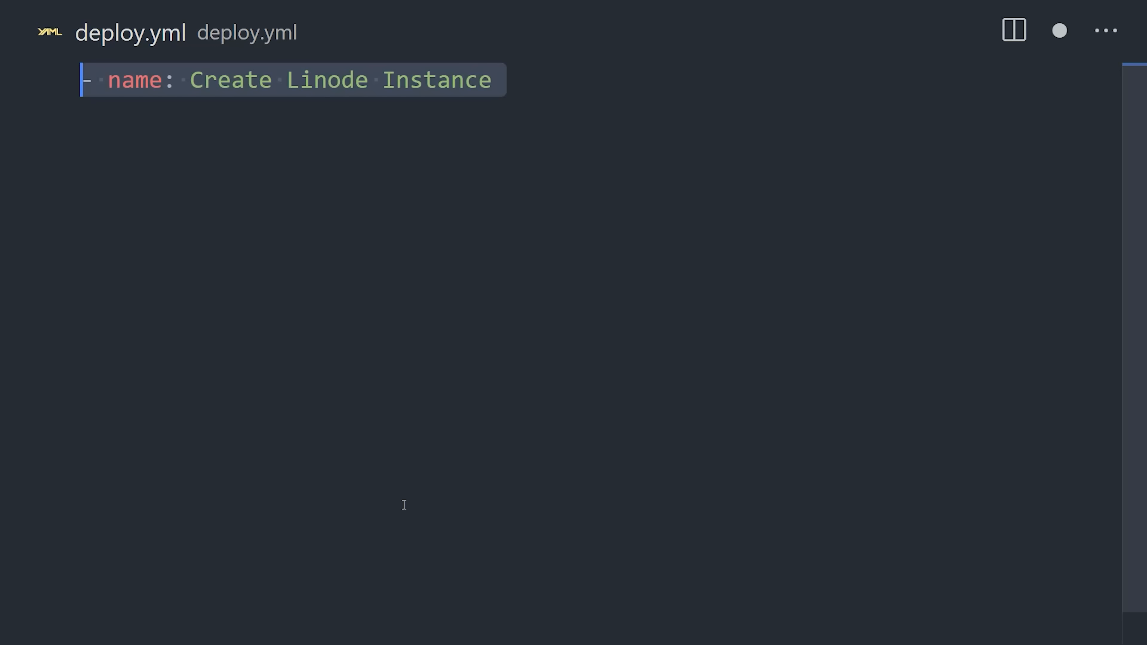
# Write 'hosts: localhost' and start a 'vars_files:' block in the Create Linode Instance play.
pyautogui.write('hosts: localhost')
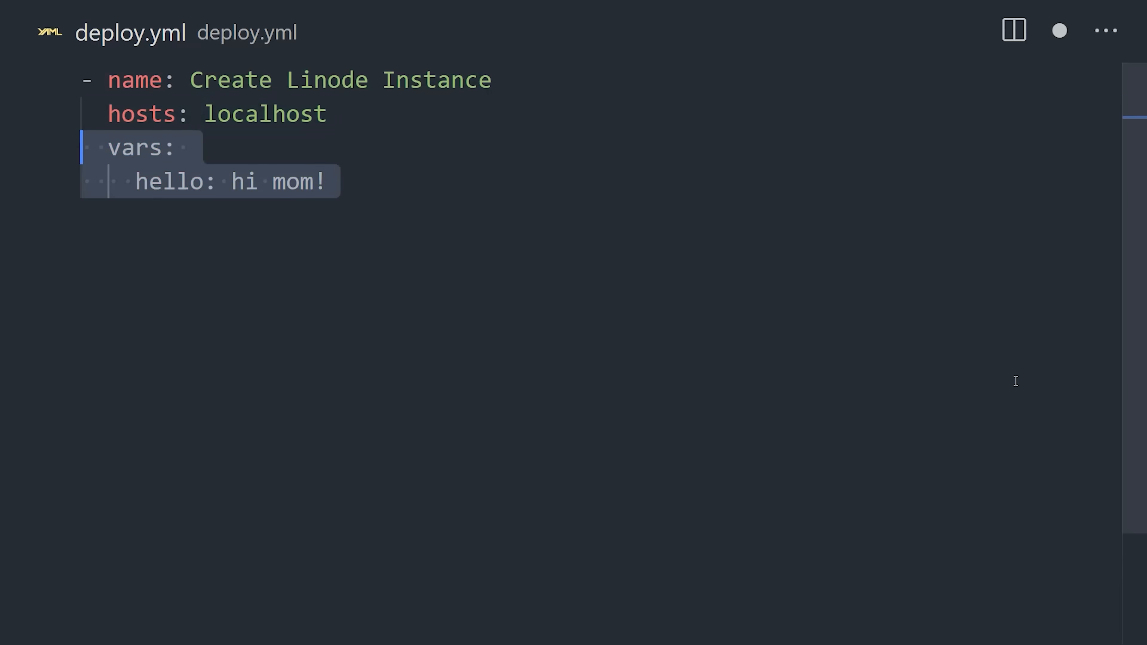
pyautogui.write('vars_files:')
pyautogui.write('linode.cloud.instance:')
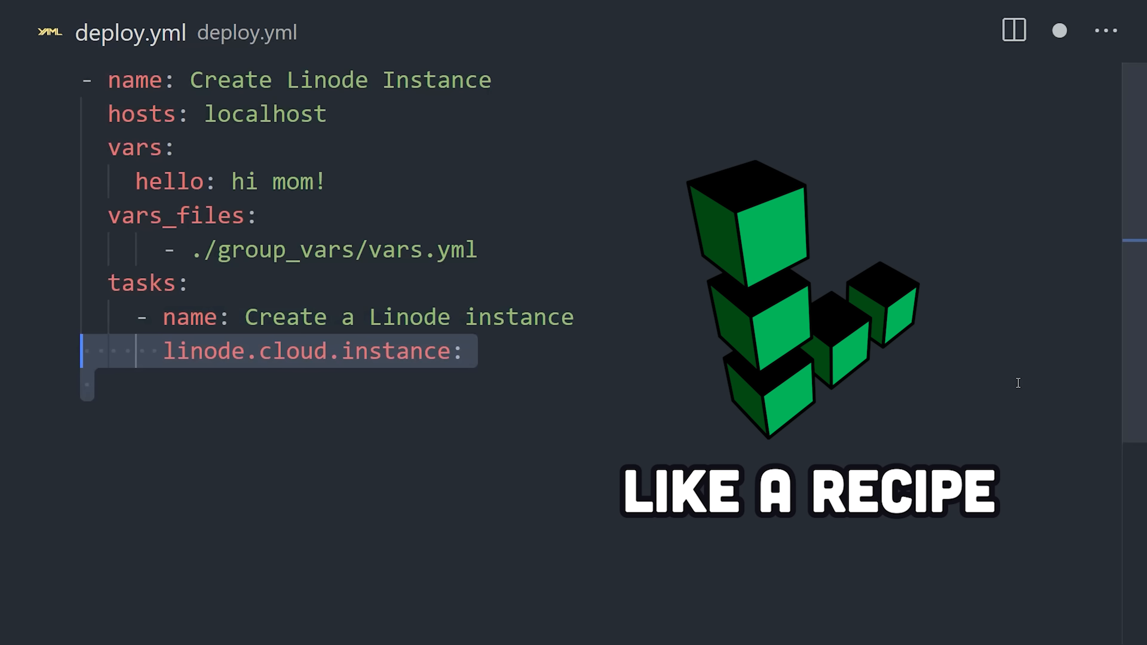
# Pass 'api_token: "{{ api_token }}"' to the linode.cloud.instance task.
pyautogui.write('api_token: "{{ api_token }}"')
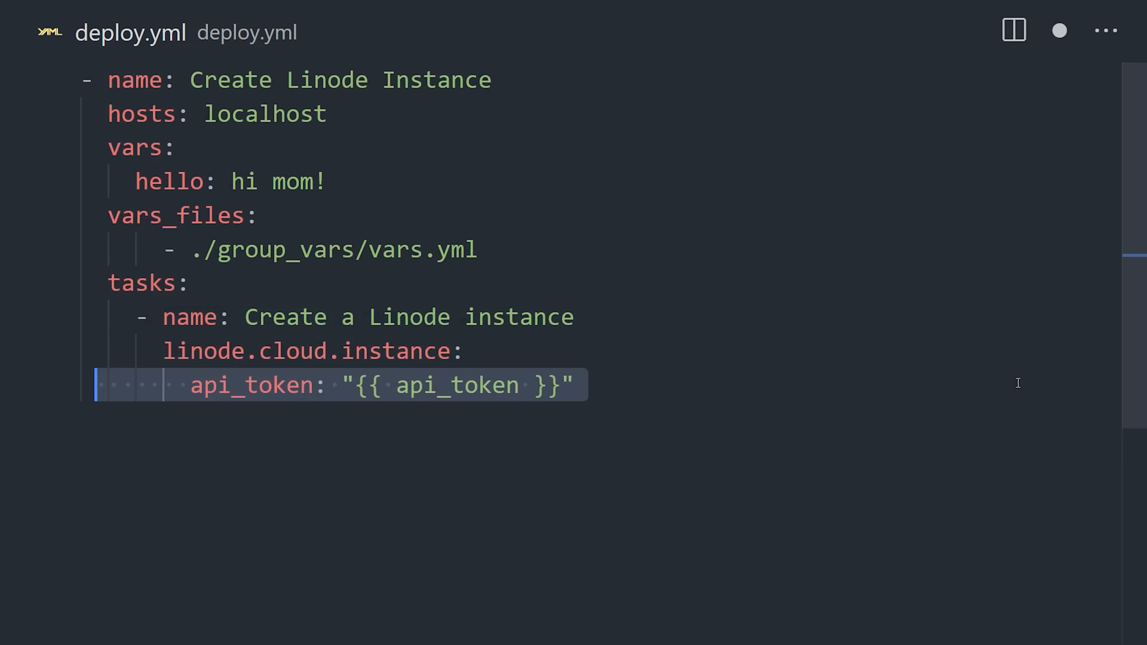